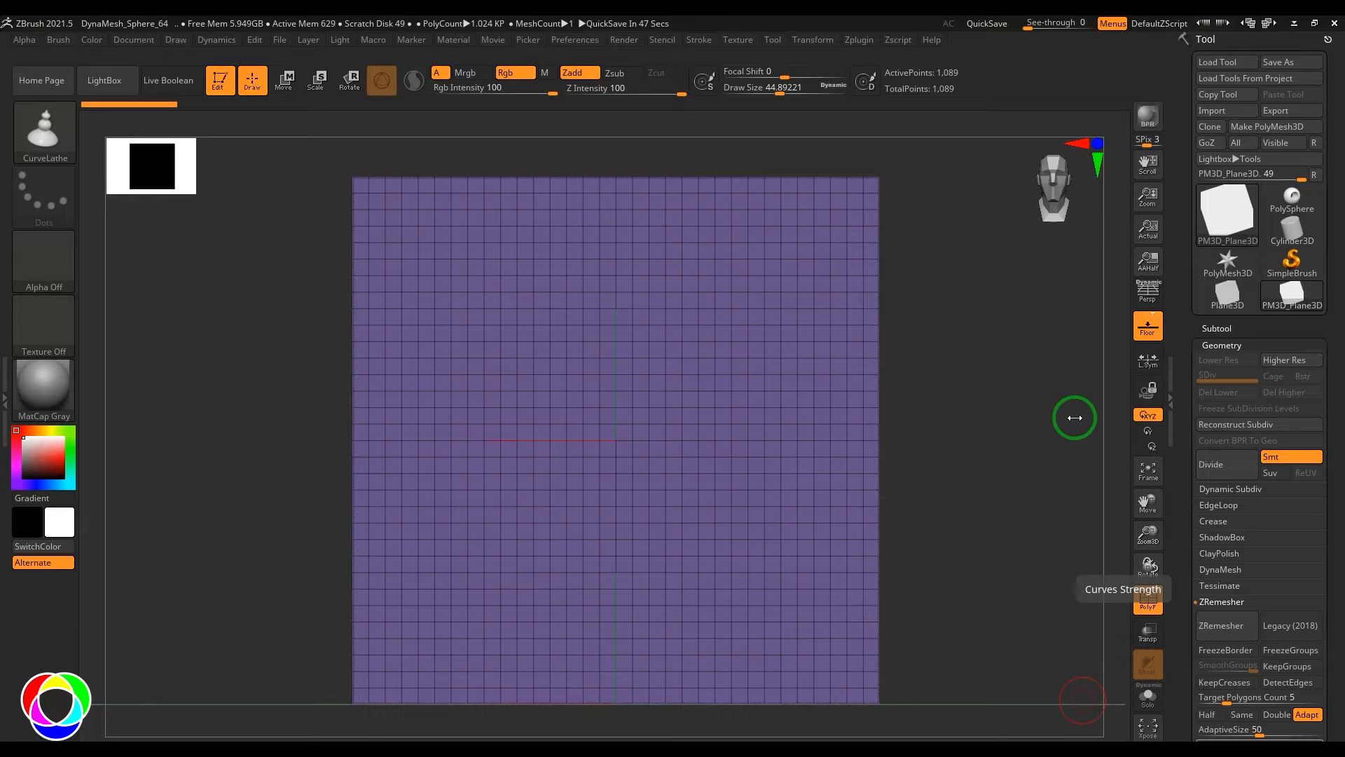
- Confirm the CurveLathe brush in the brush library for drawing the vase profile
click(43, 130)
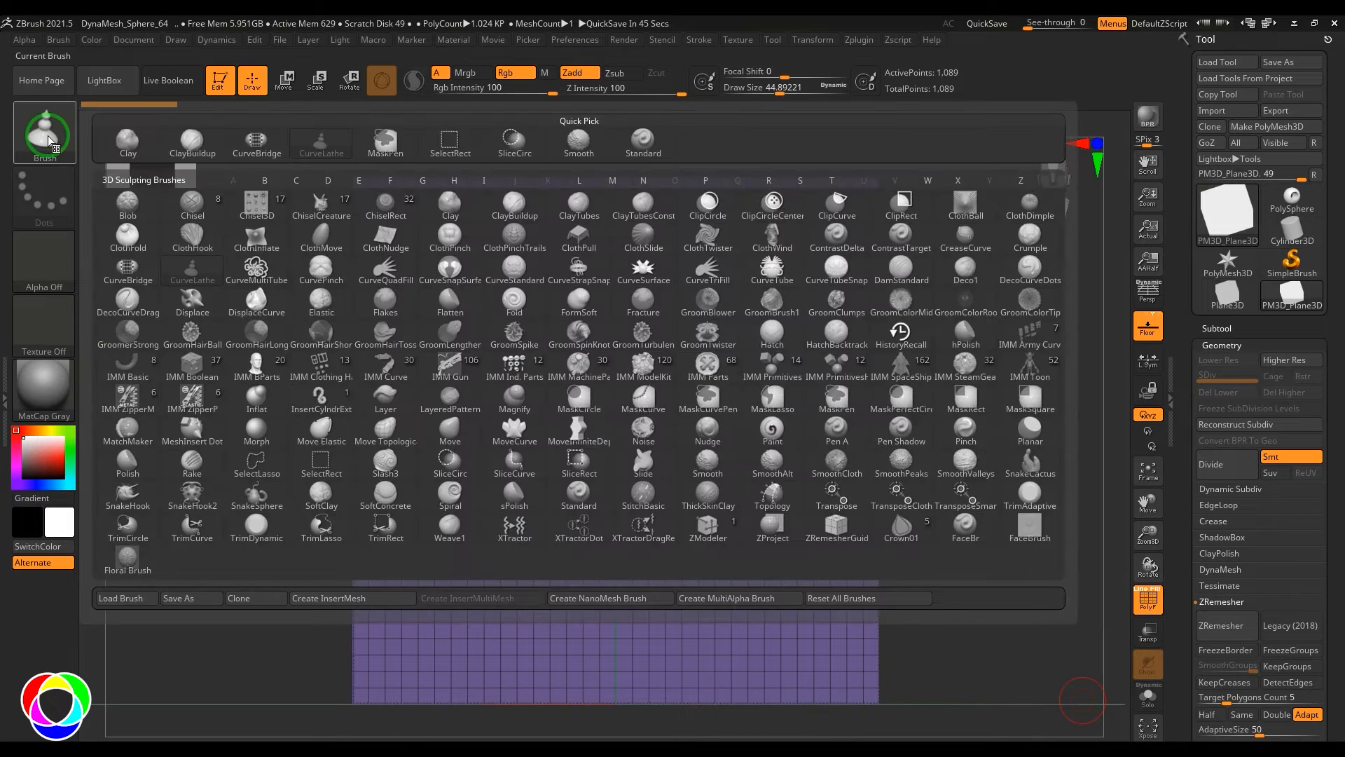
click(192, 274)
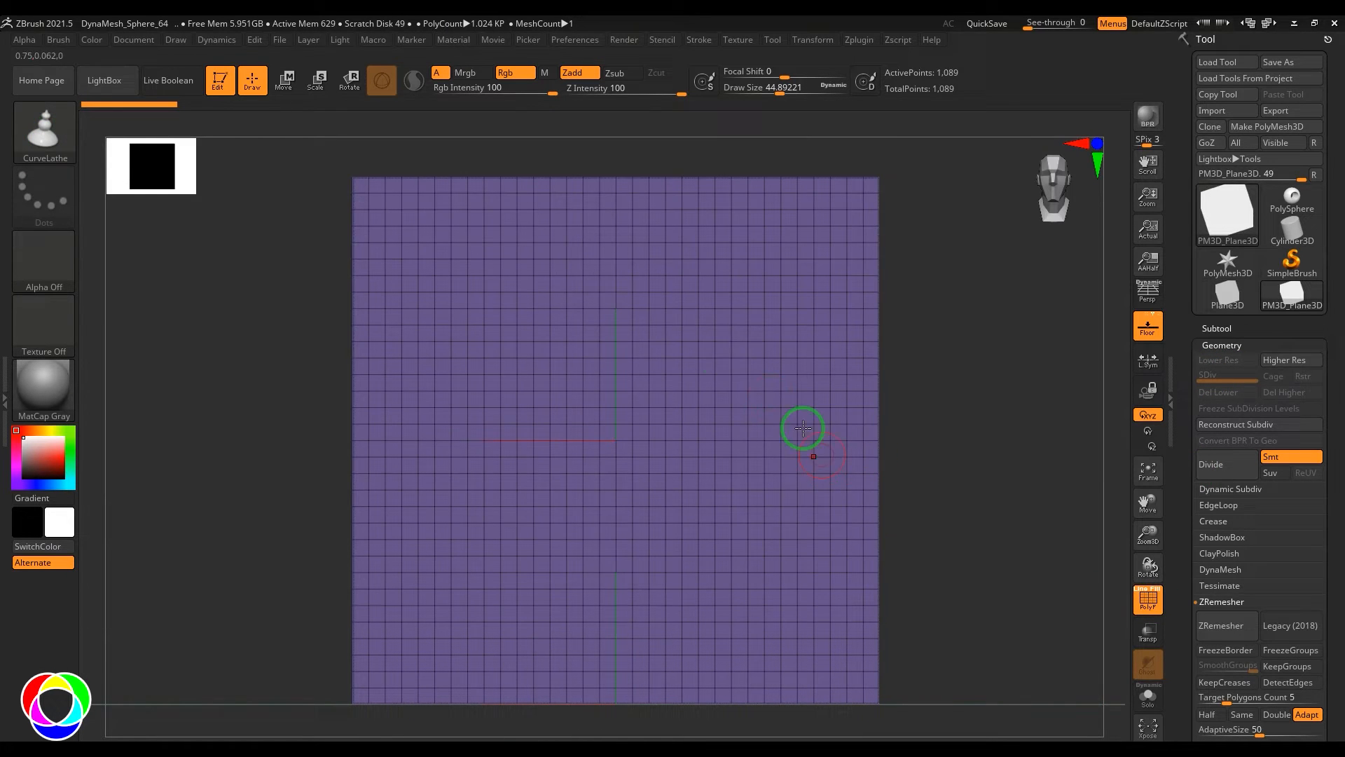
mouse_move(671, 335)
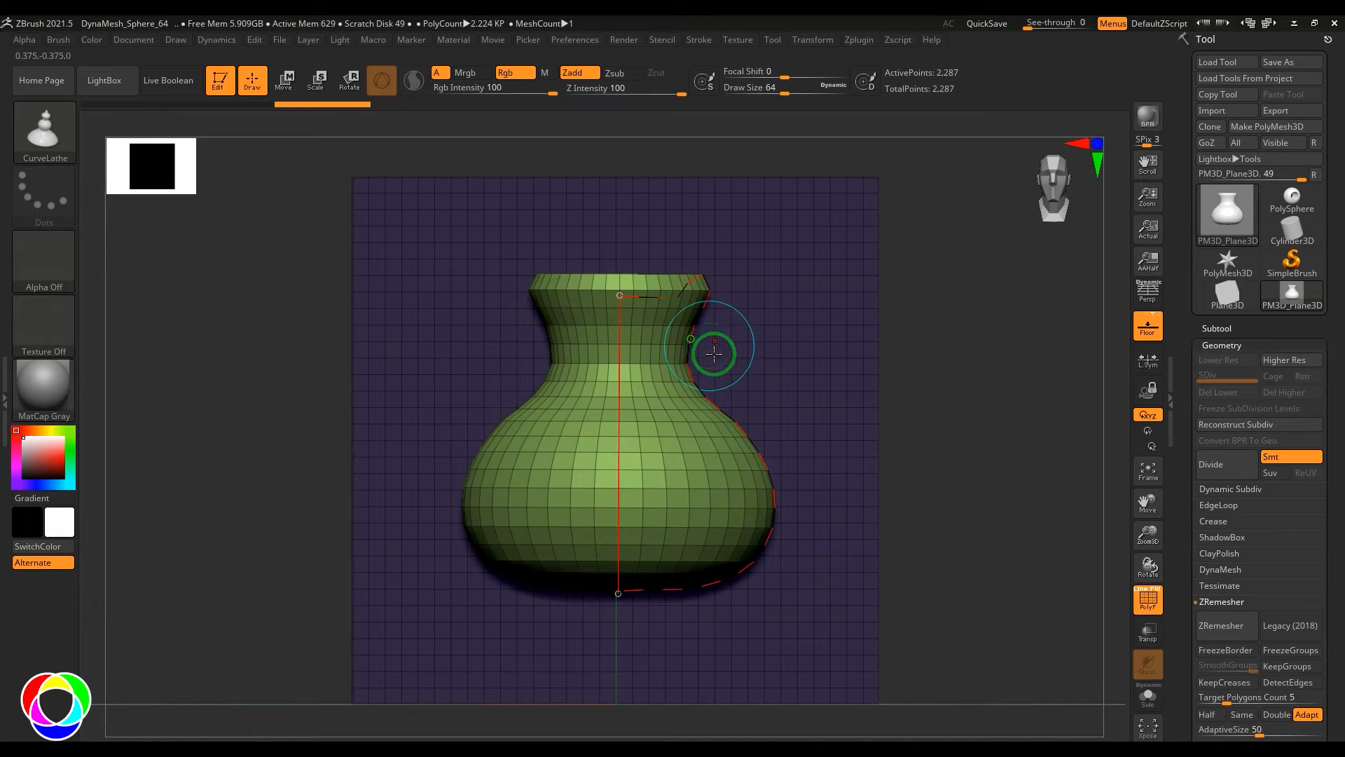
mouse_move(734, 408)
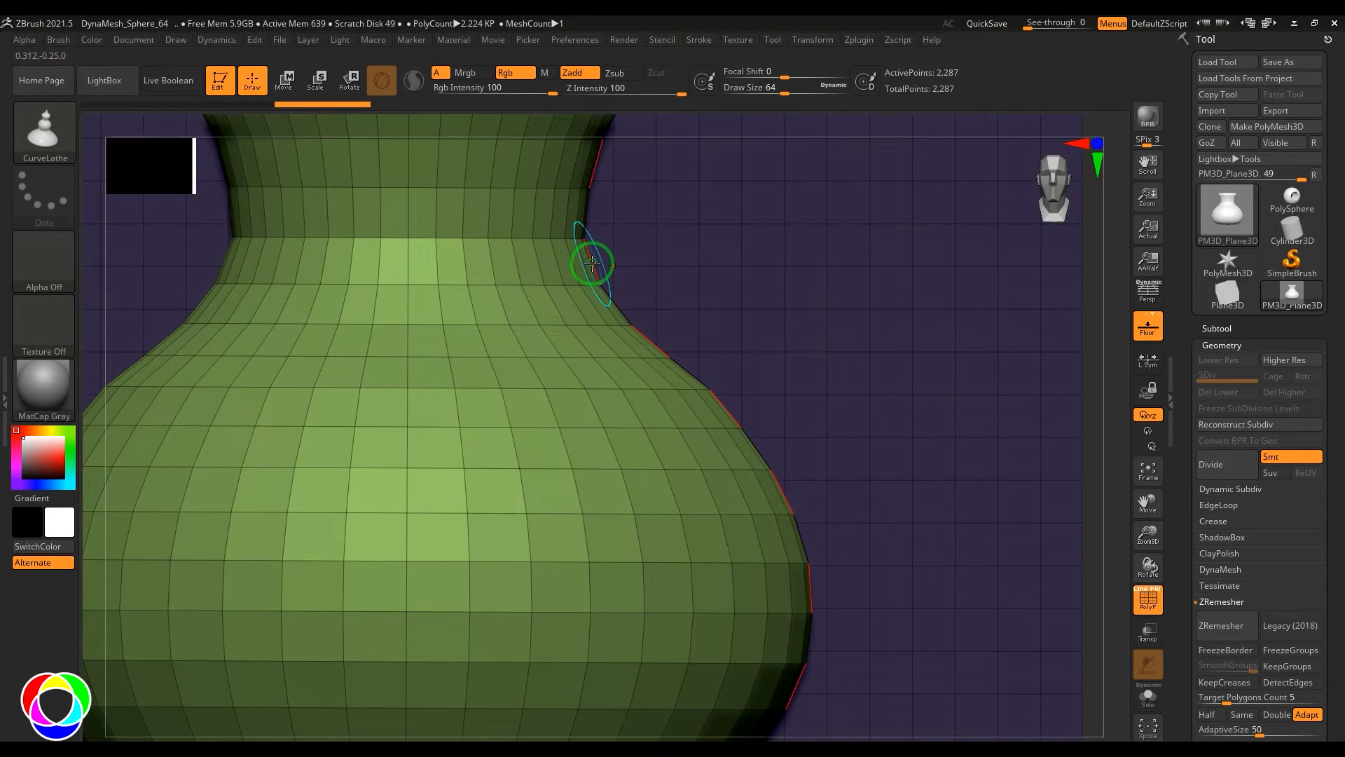
mouse_move(695, 370)
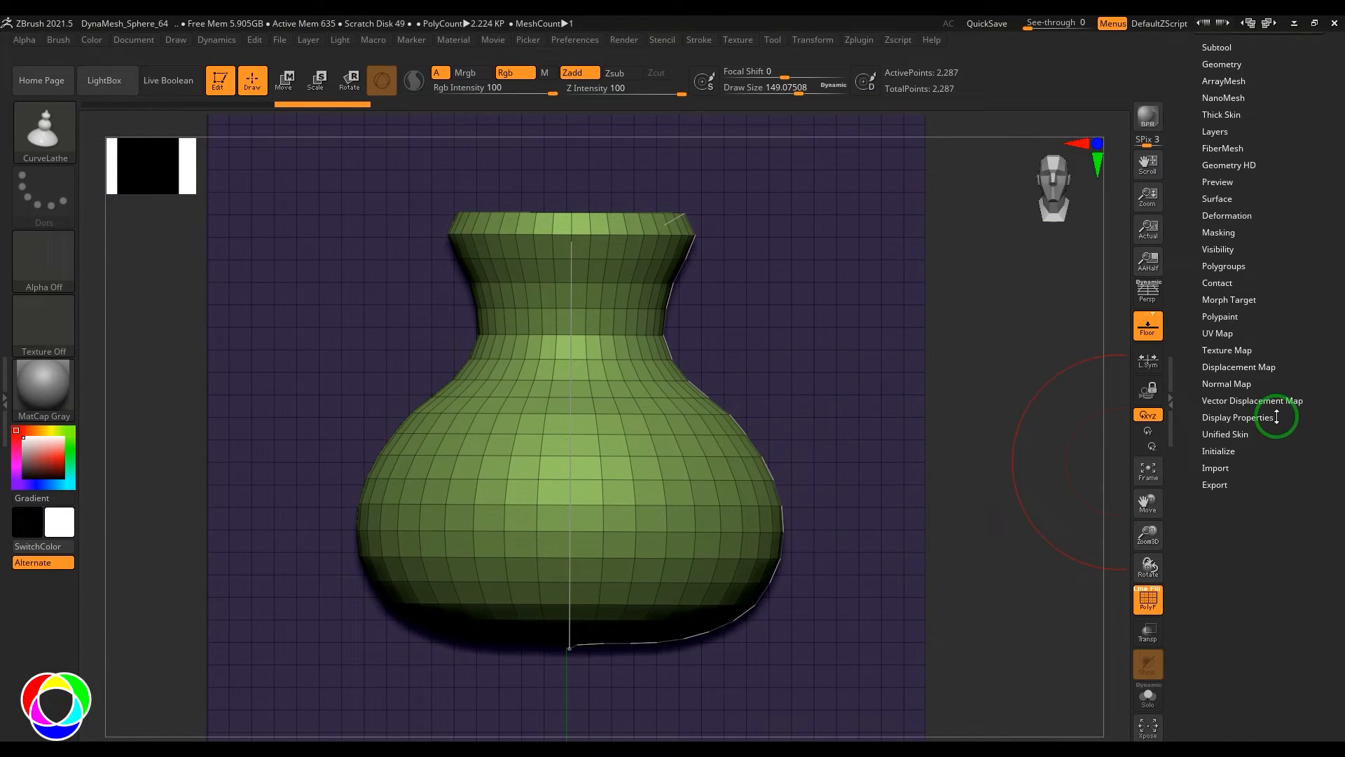
- Expand the Stroke curve options with Curve Mode on for editing the profile
click(697, 39)
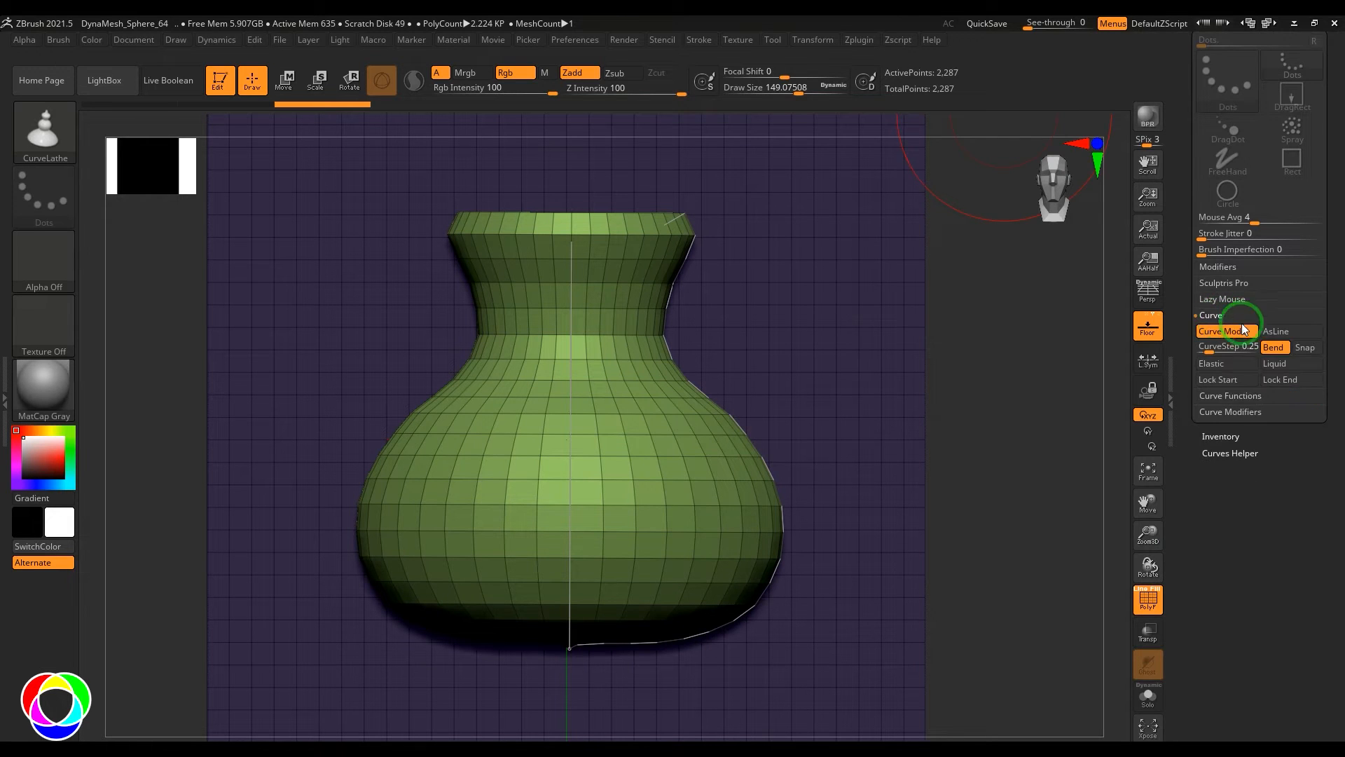
mouse_move(1276, 385)
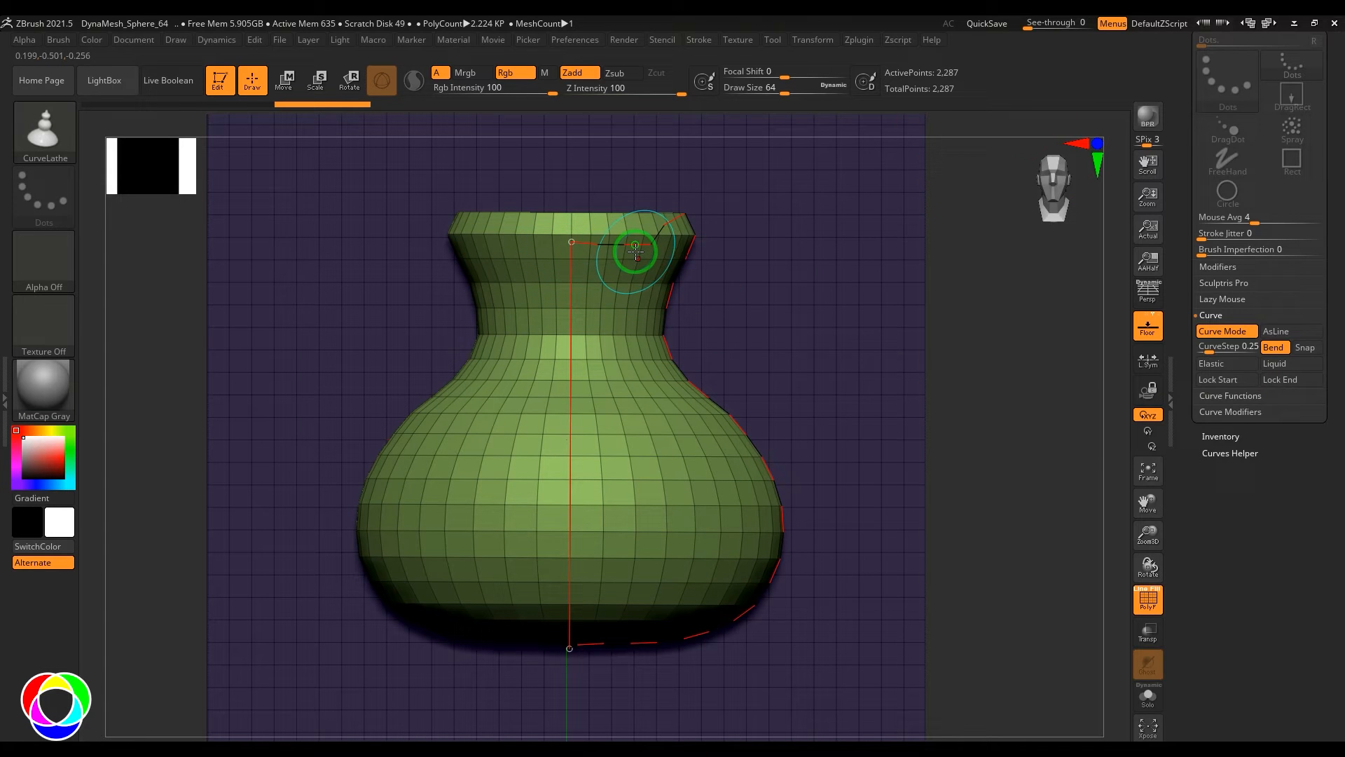
mouse_move(627, 243)
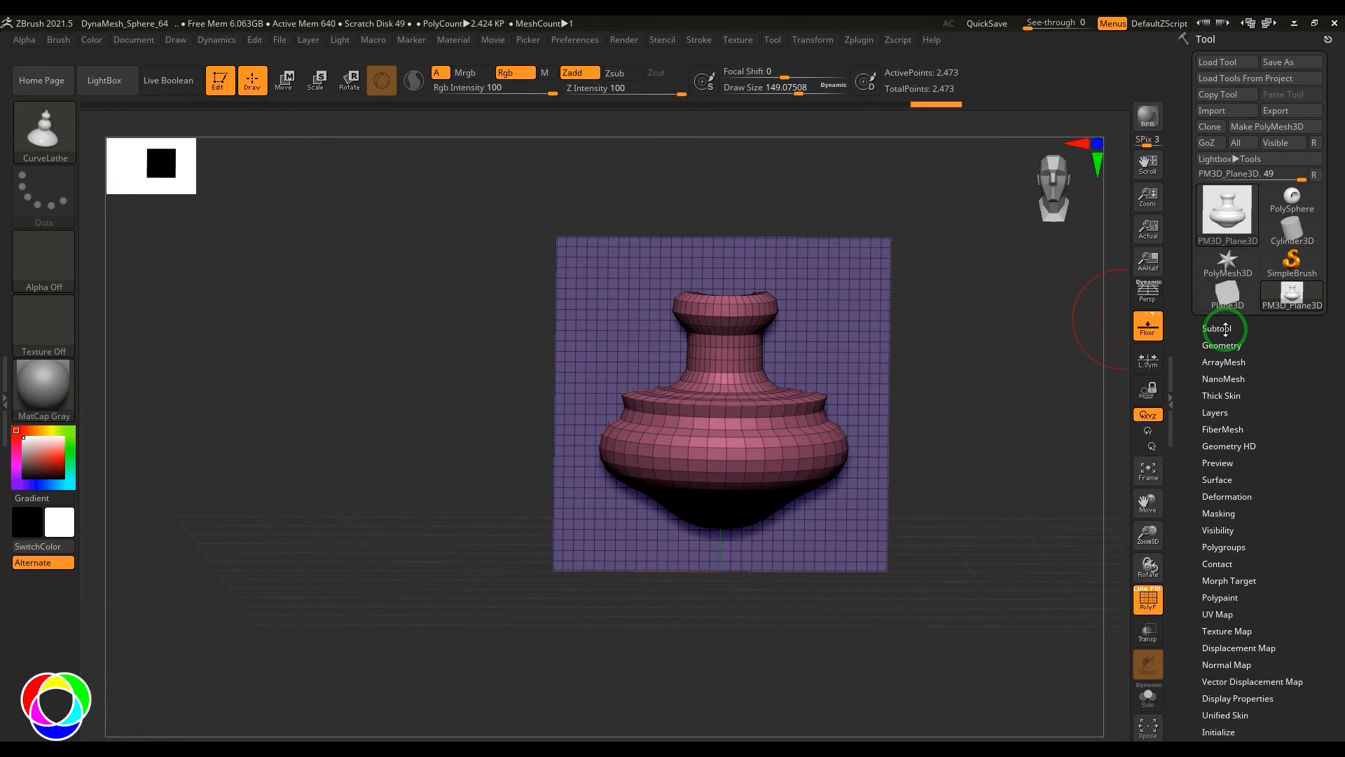
- Request Split To Parts from Tool > Subtool to separate the pot from the plane
click(1219, 328)
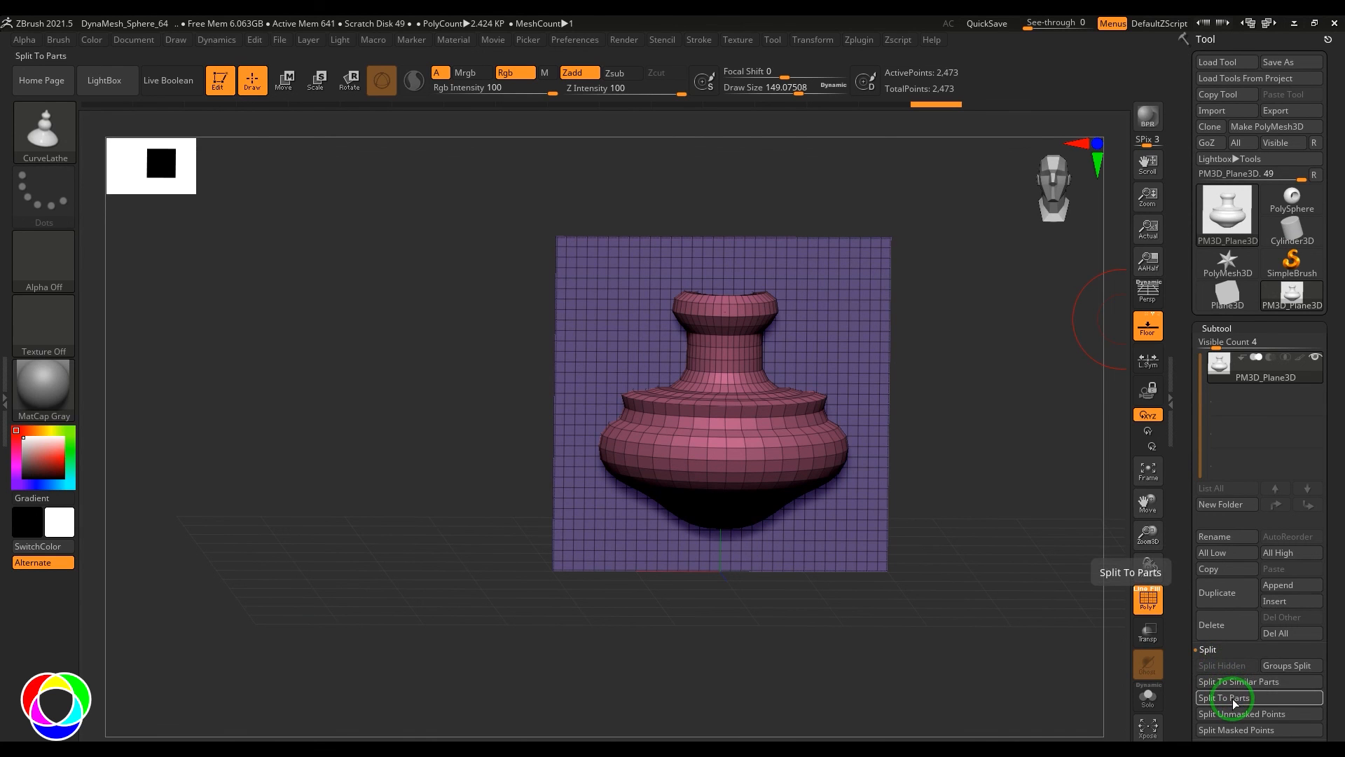
click(1225, 696)
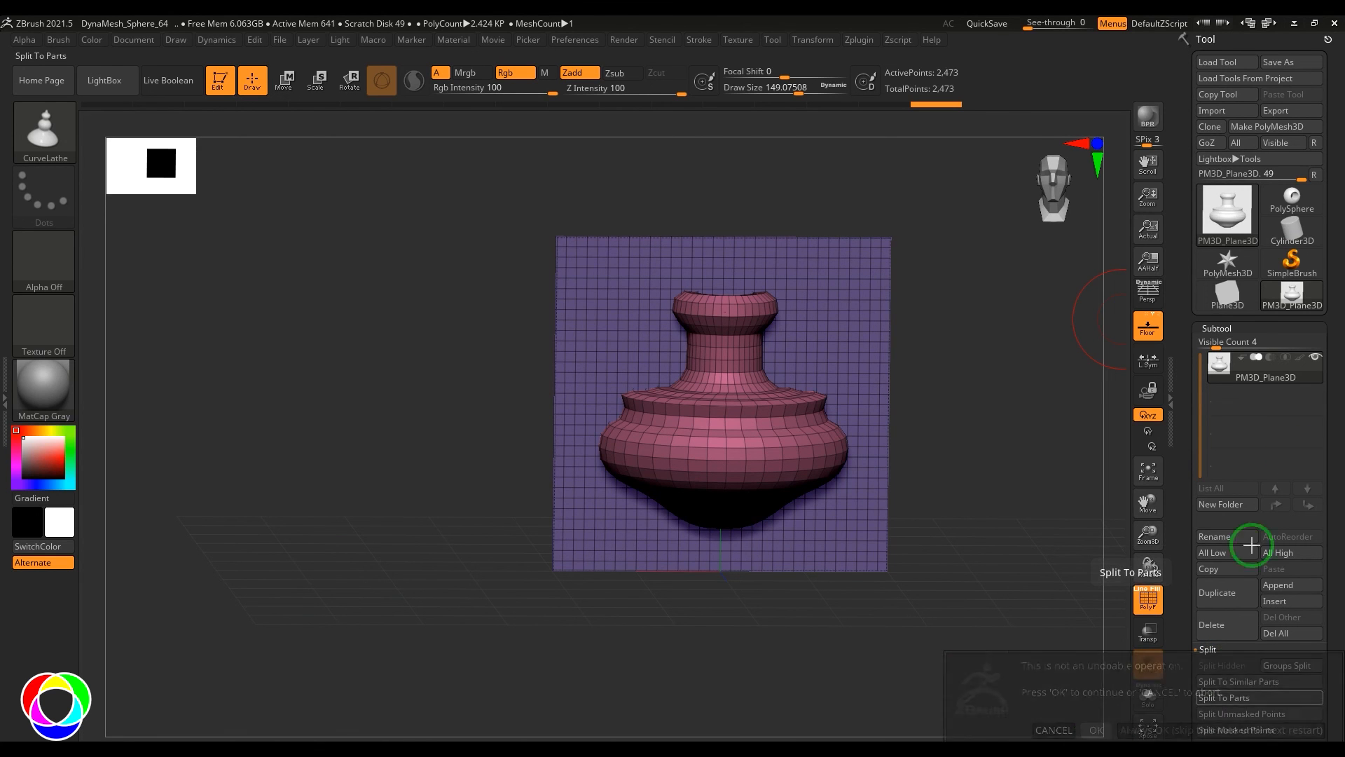